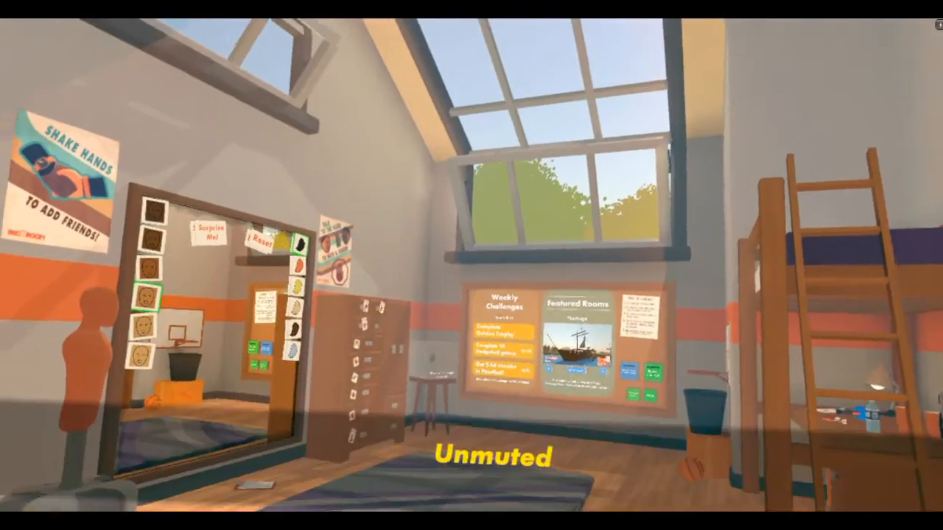
mouse_move(472, 265)
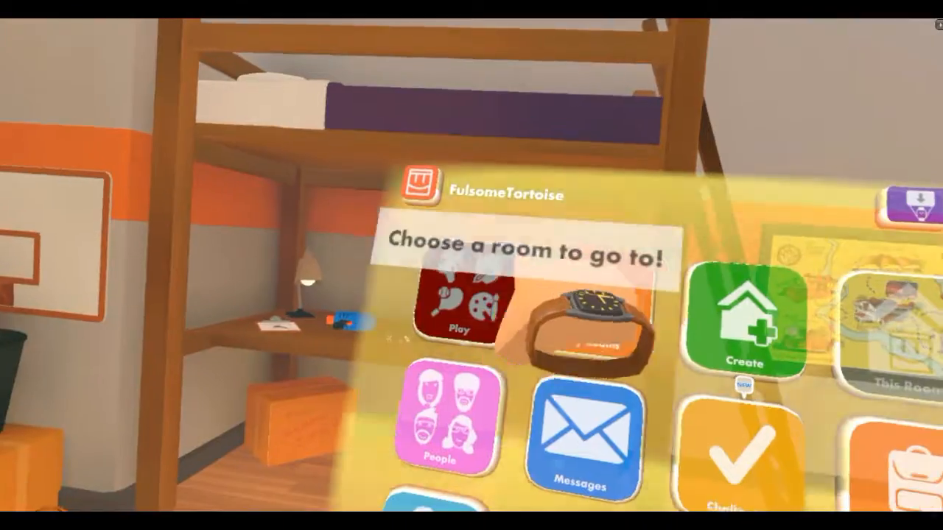
Open the list of games from the watch menu to reach Paintball's map chooser.
click(460, 309)
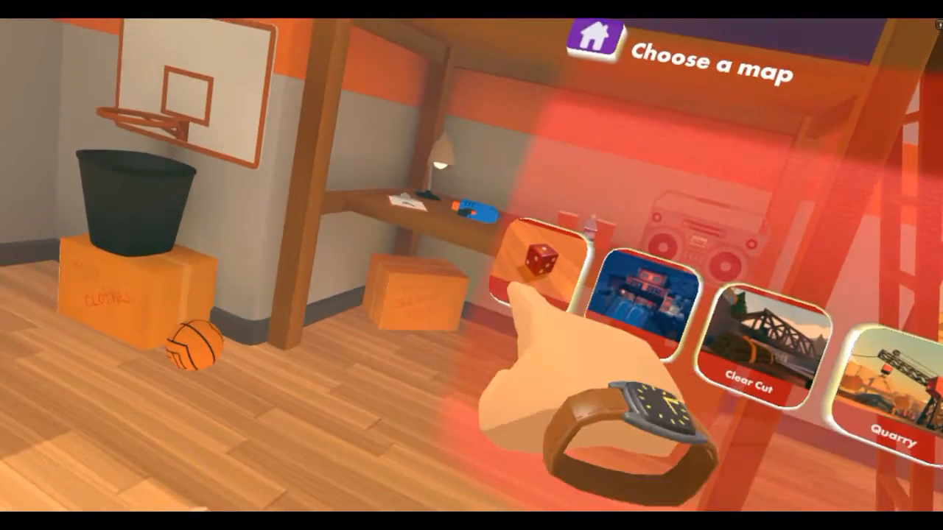
click(641, 302)
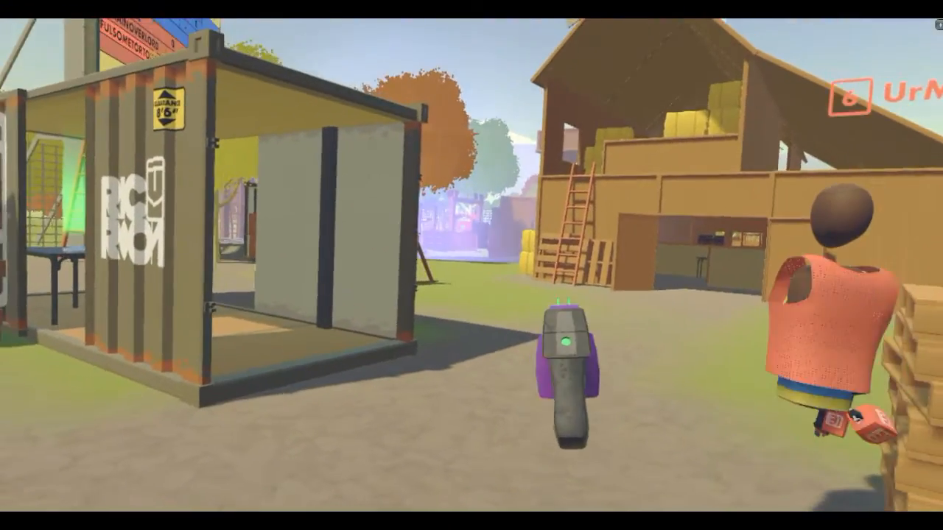
mouse_move(472, 266)
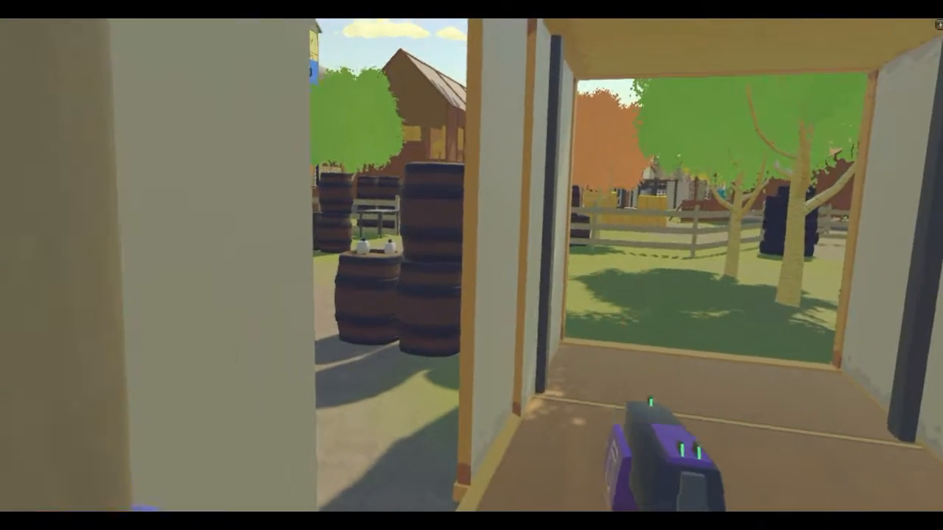
mouse_move(472, 265)
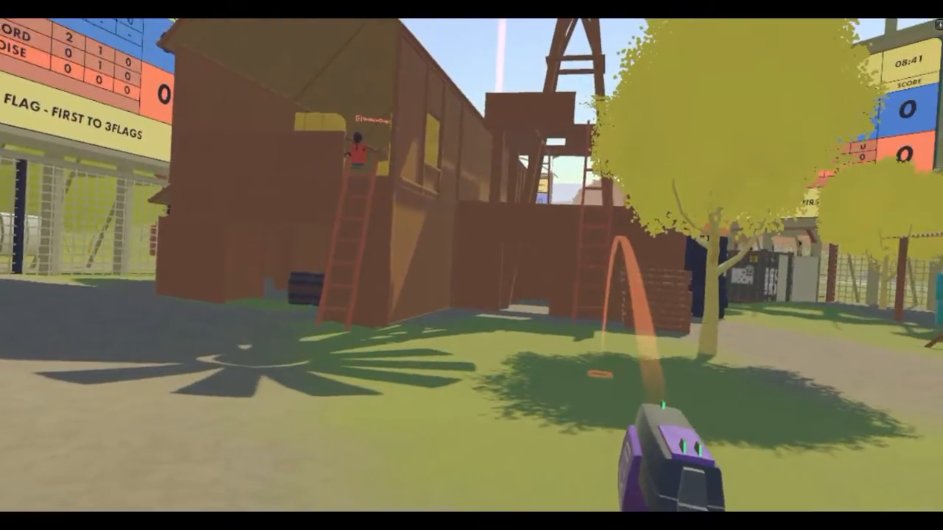
mouse_move(472, 266)
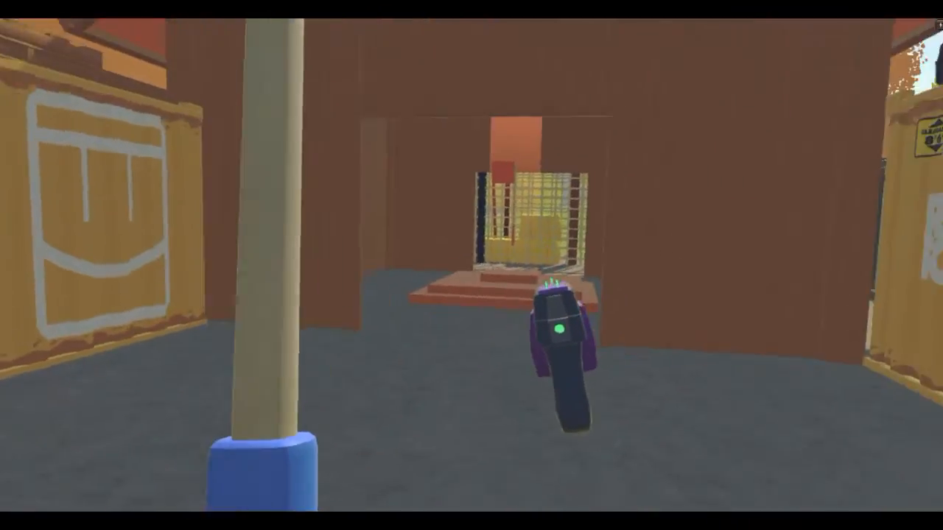
mouse_move(471, 265)
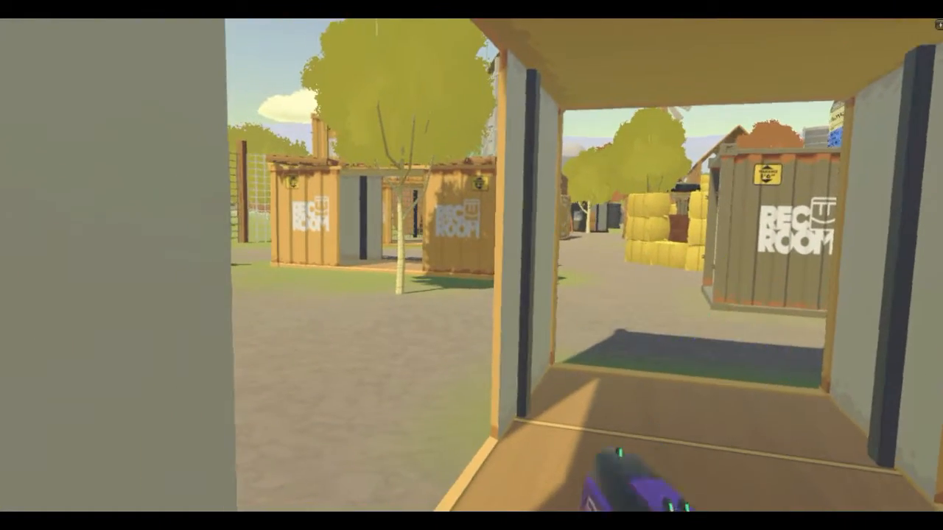
mouse_move(471, 265)
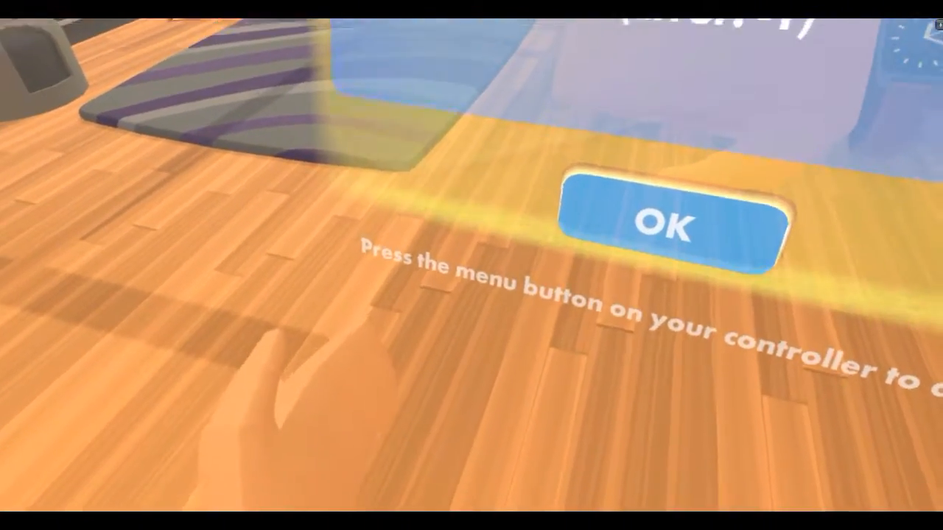
Dismiss the notice in the dorm room with OK to join another Paintball match.
click(670, 225)
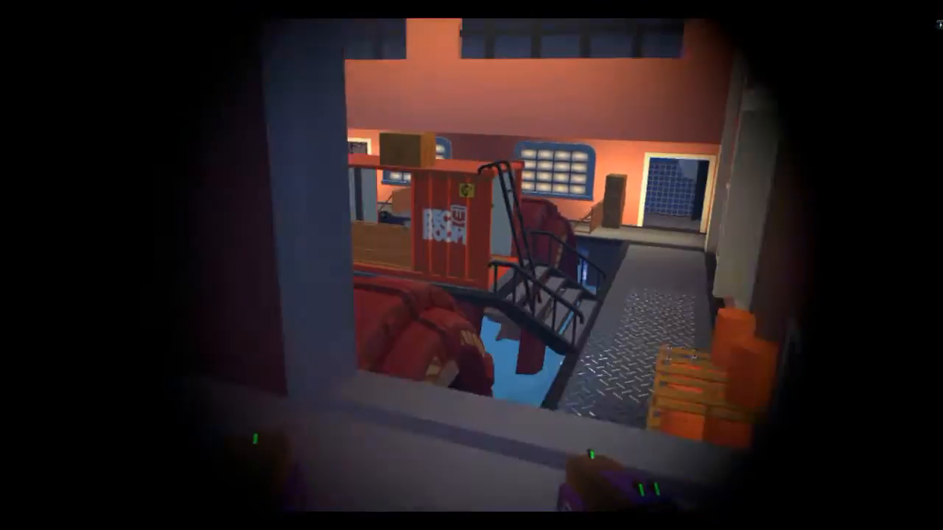
mouse_move(472, 265)
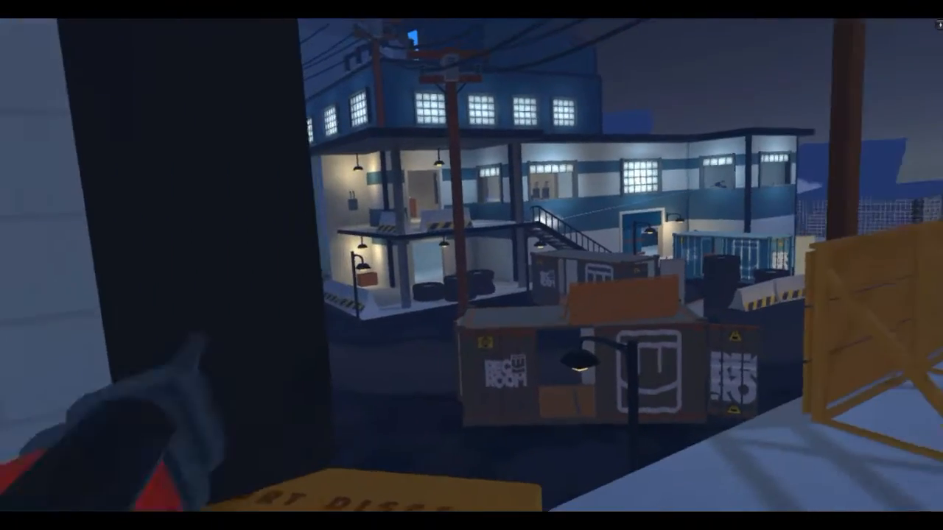
mouse_move(471, 265)
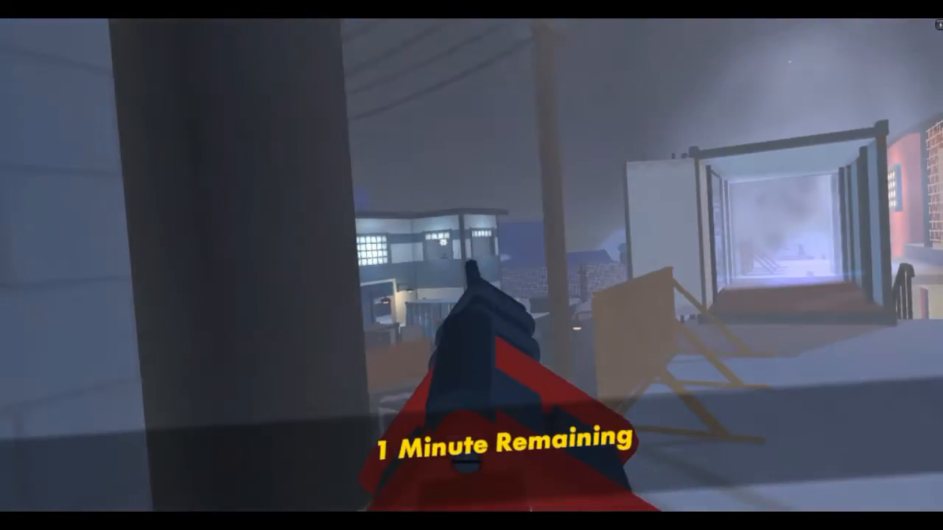
mouse_move(471, 265)
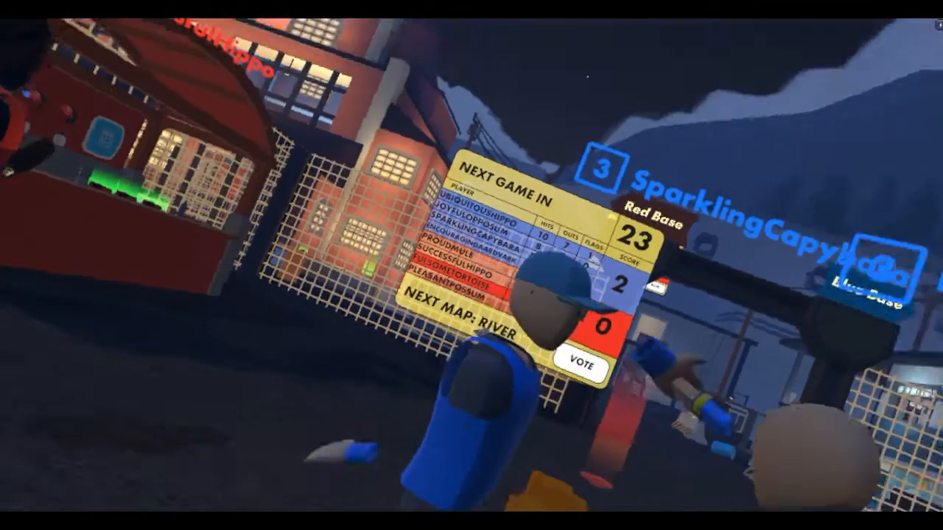
mouse_move(472, 265)
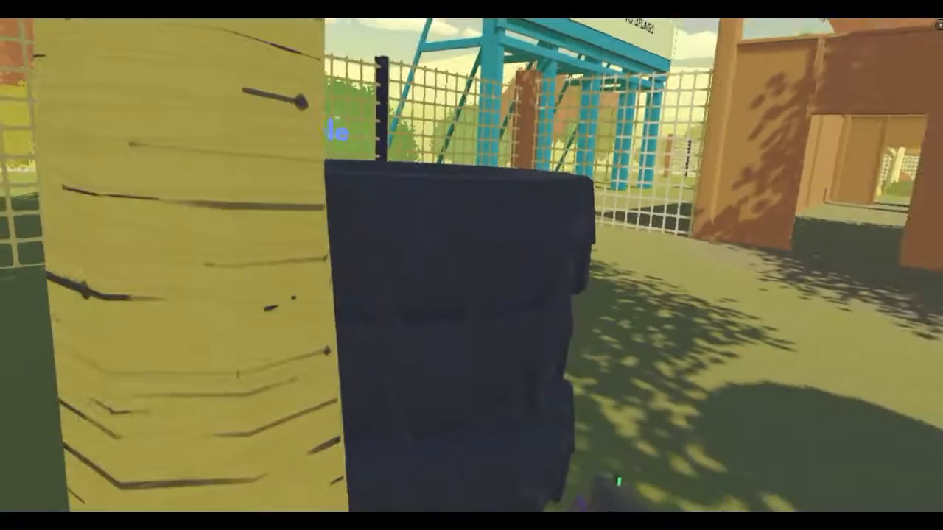
mouse_move(471, 265)
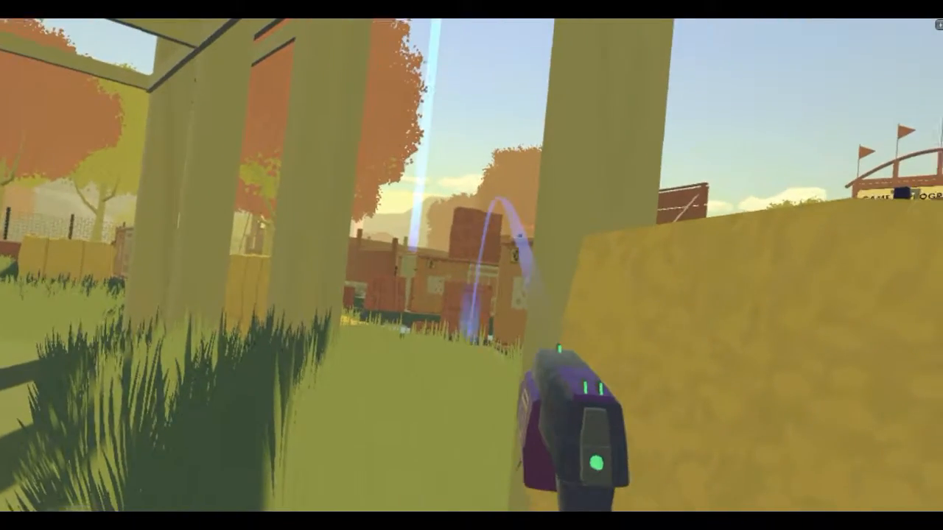
mouse_move(471, 265)
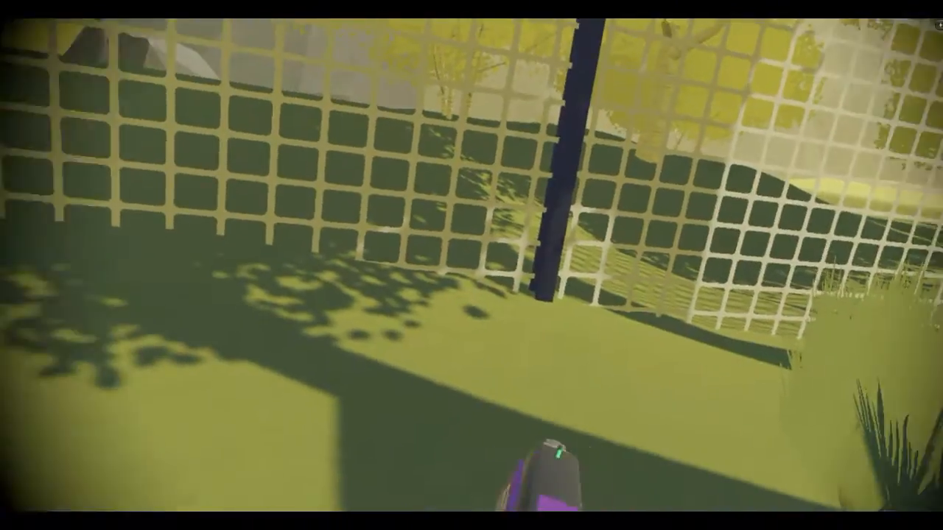
mouse_move(471, 266)
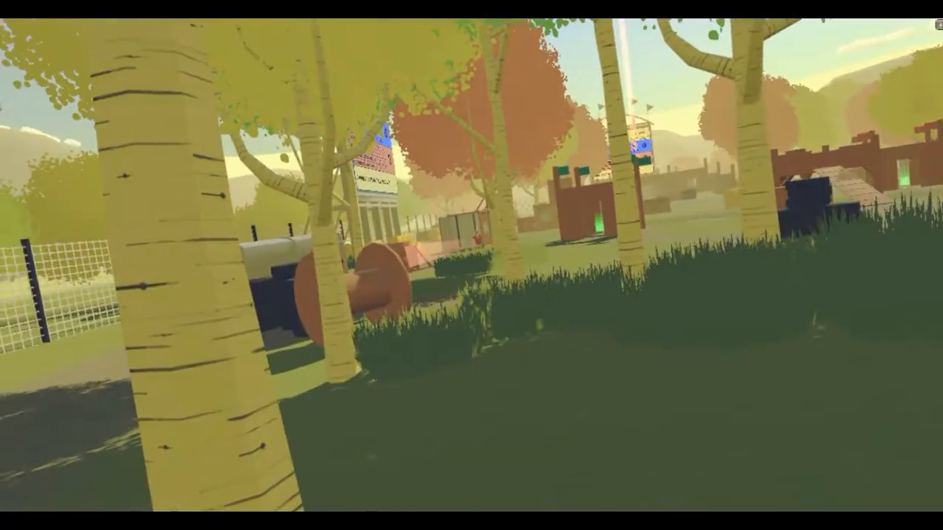
mouse_move(471, 265)
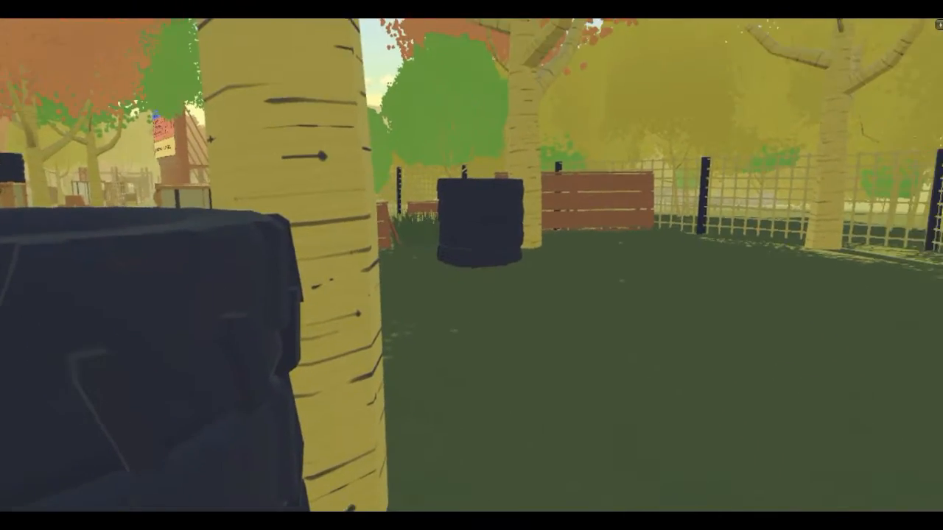
mouse_move(472, 265)
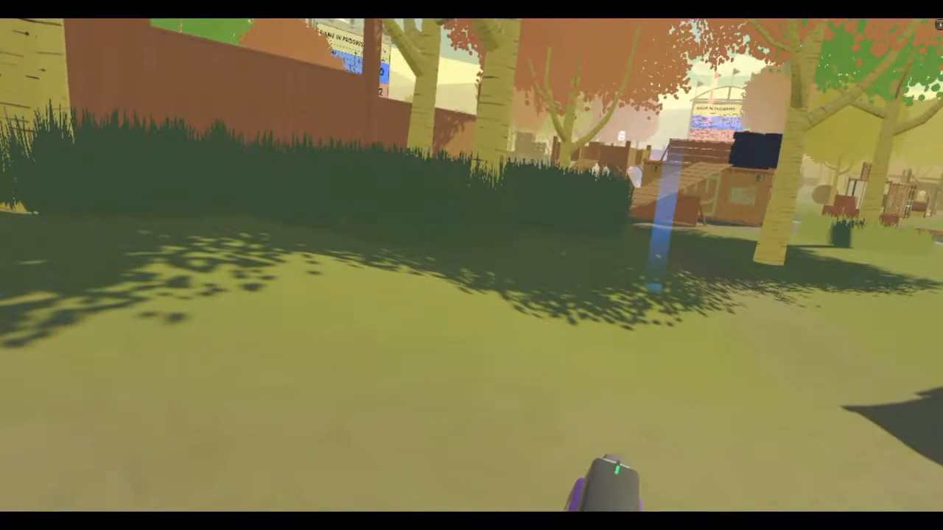
mouse_move(472, 265)
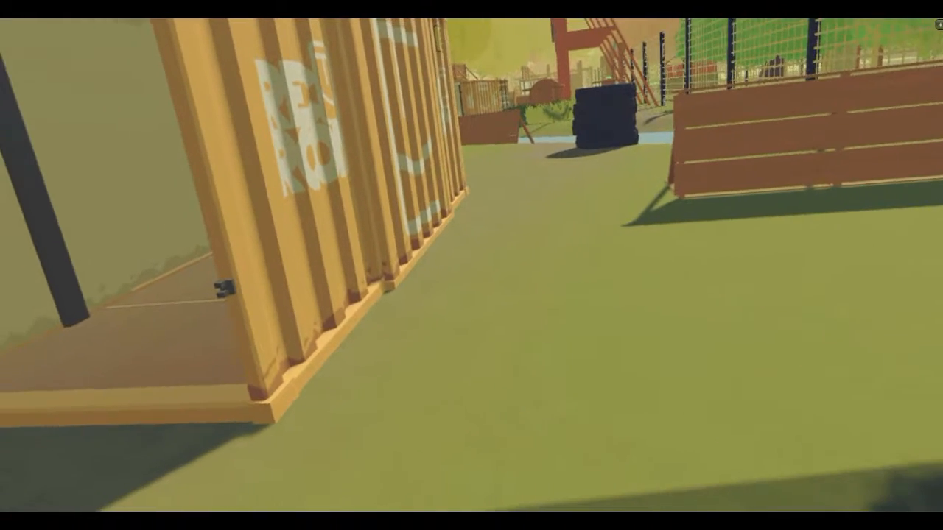
mouse_move(471, 265)
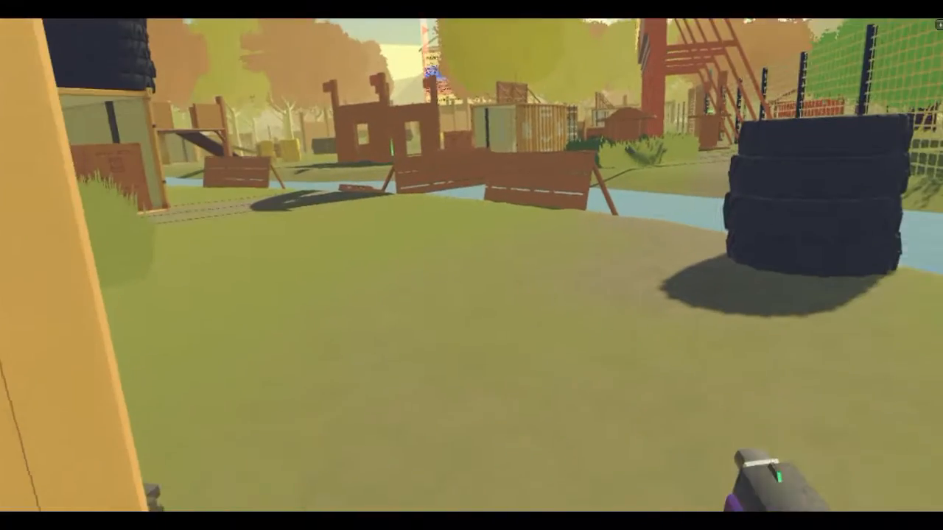
mouse_move(471, 265)
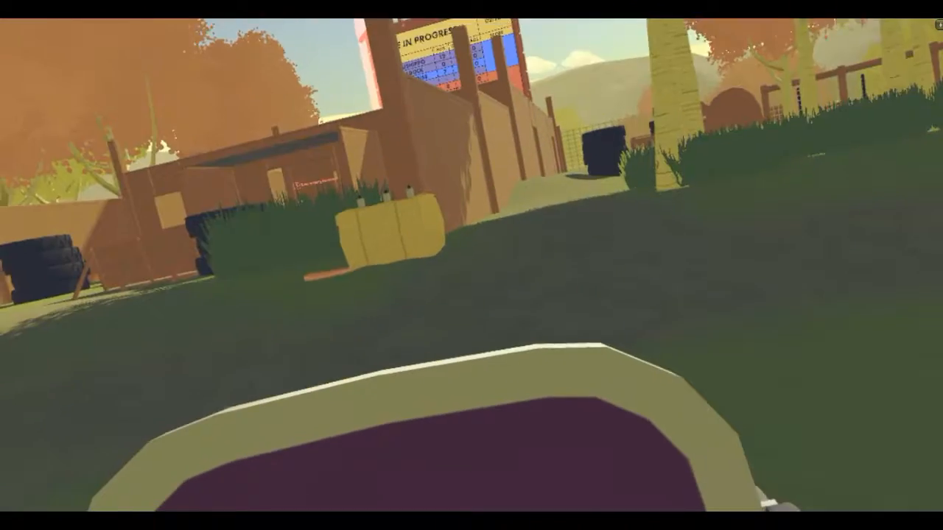
mouse_move(472, 266)
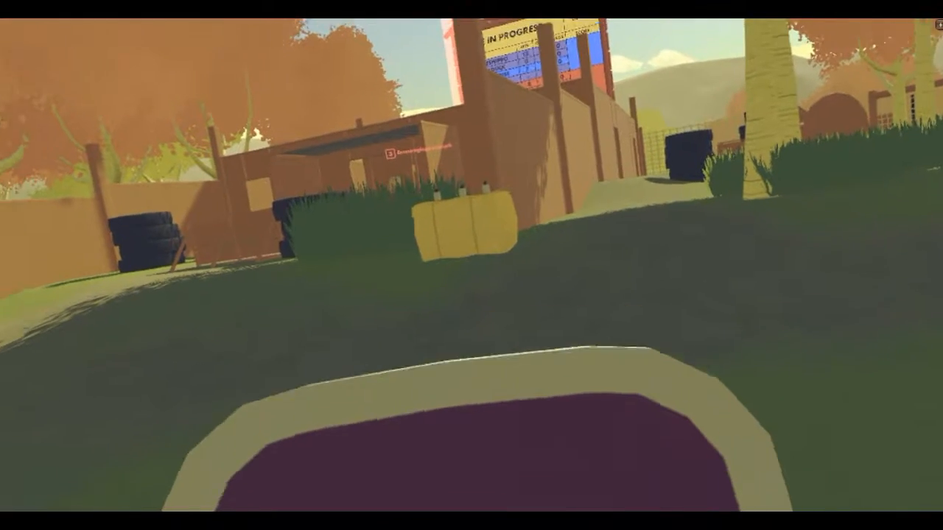